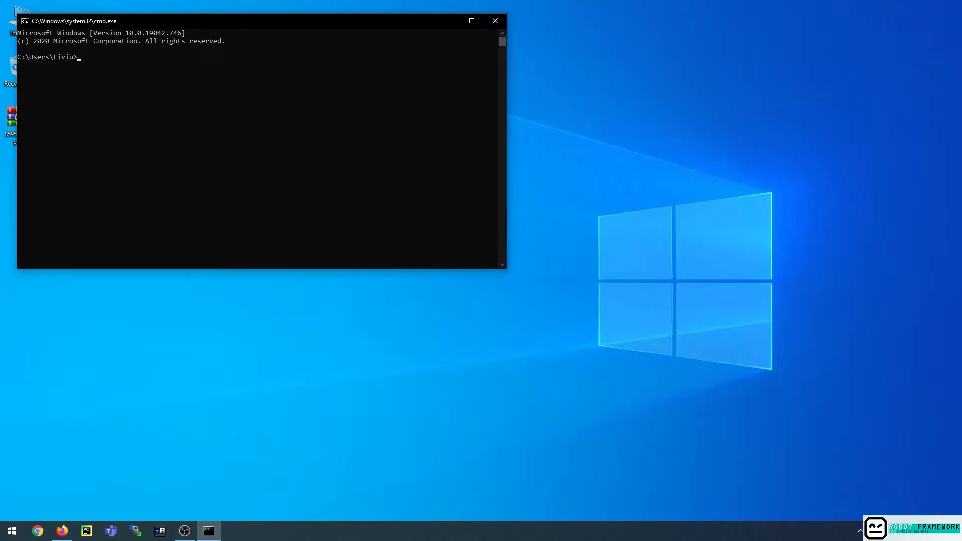
Run 'adb start-server', then 'adb devices' until the phone's serial is listed
text(a)
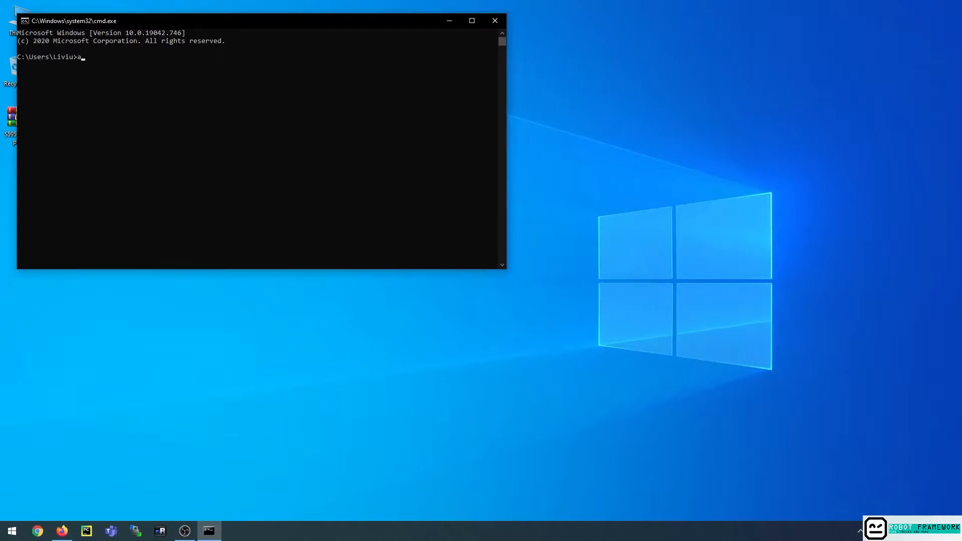
text(db start-se)
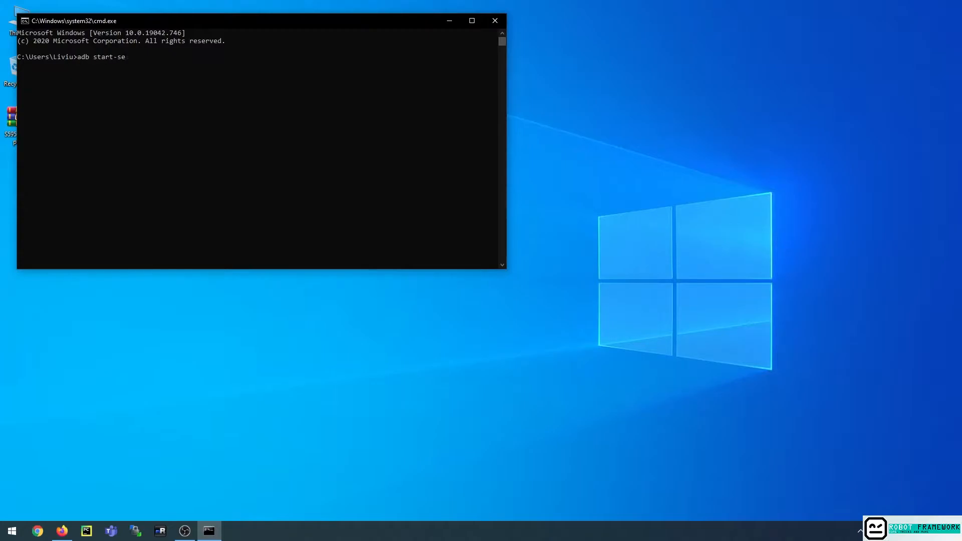
key(Enter)
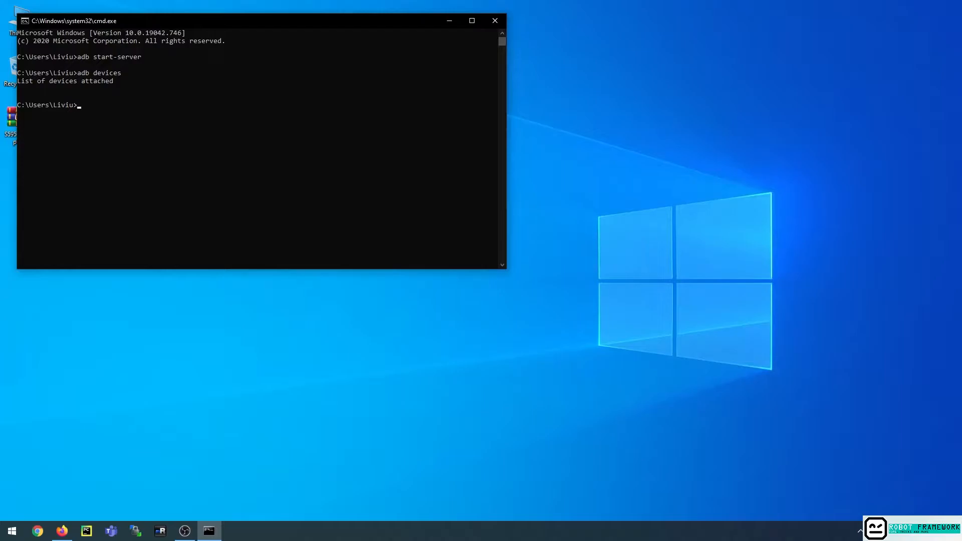
text(adb)
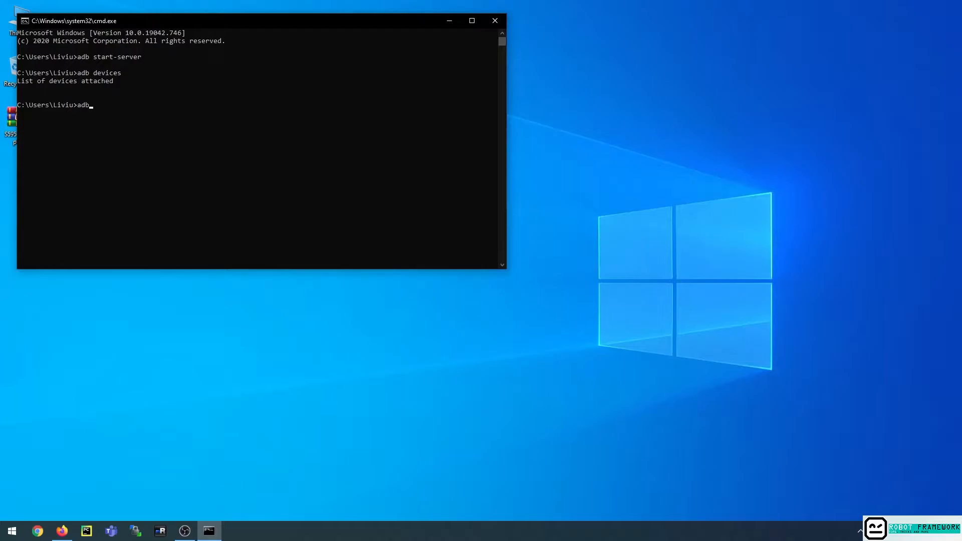
text(devices)
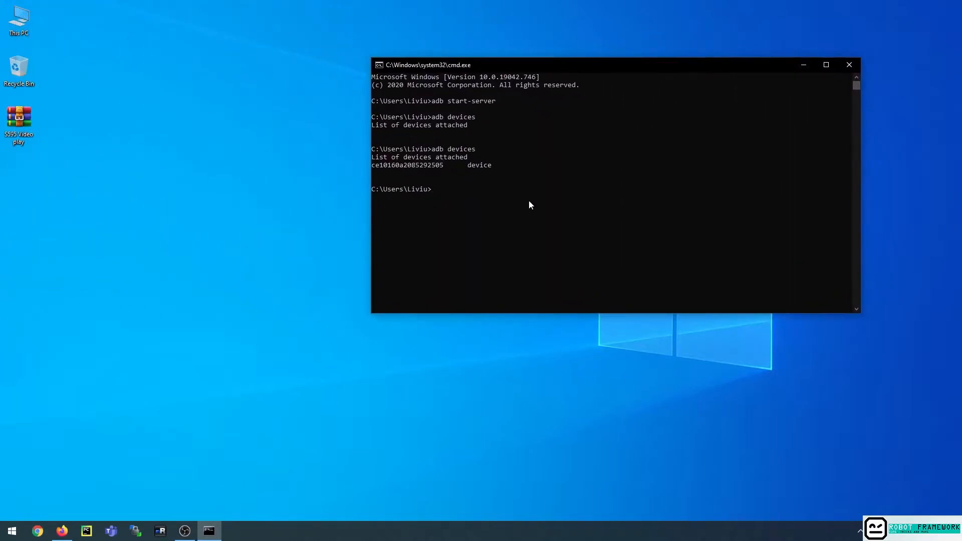
mouse_move(559, 301)
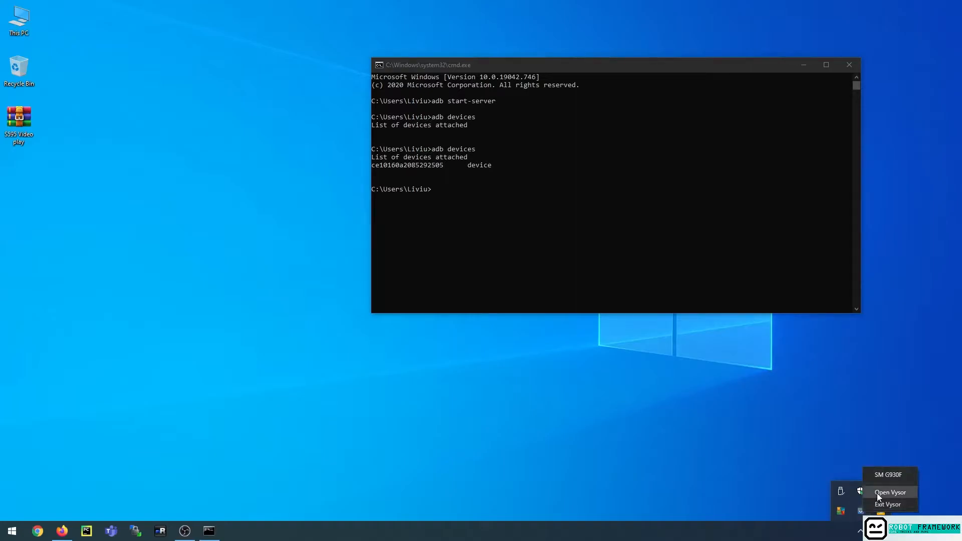
Show the Vysor main window listing the SM G930F Android device
click(889, 492)
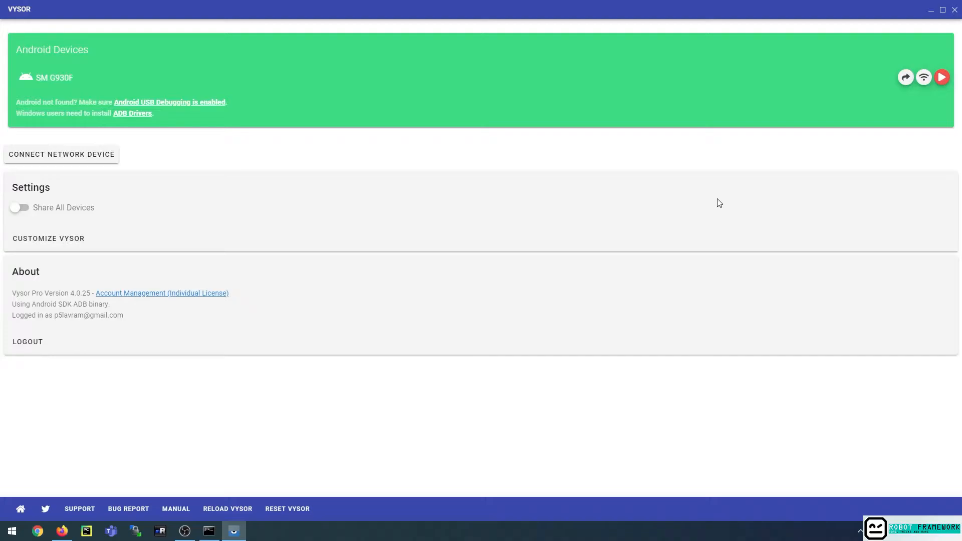
mouse_move(941, 77)
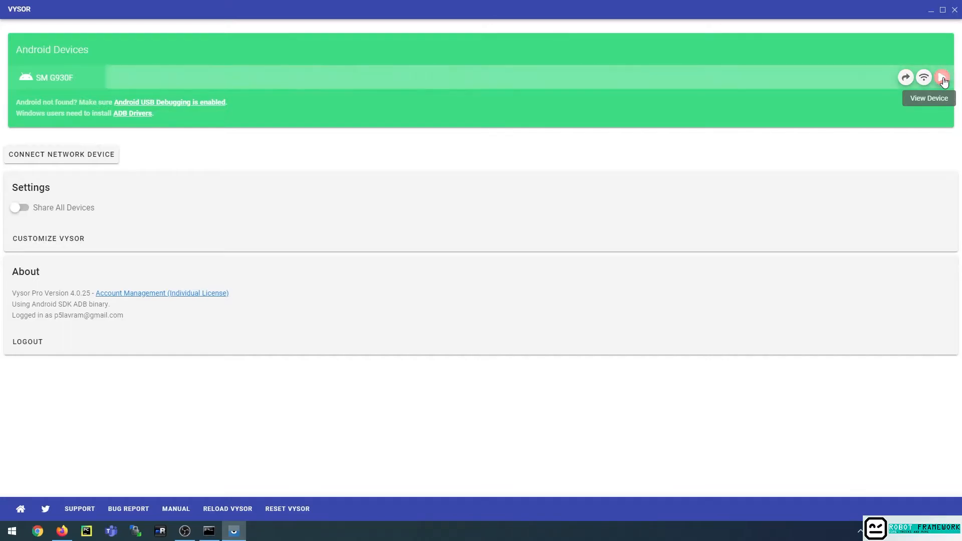
Start mirroring the SM G930F over USB and browse its app drawer and home screen
click(943, 77)
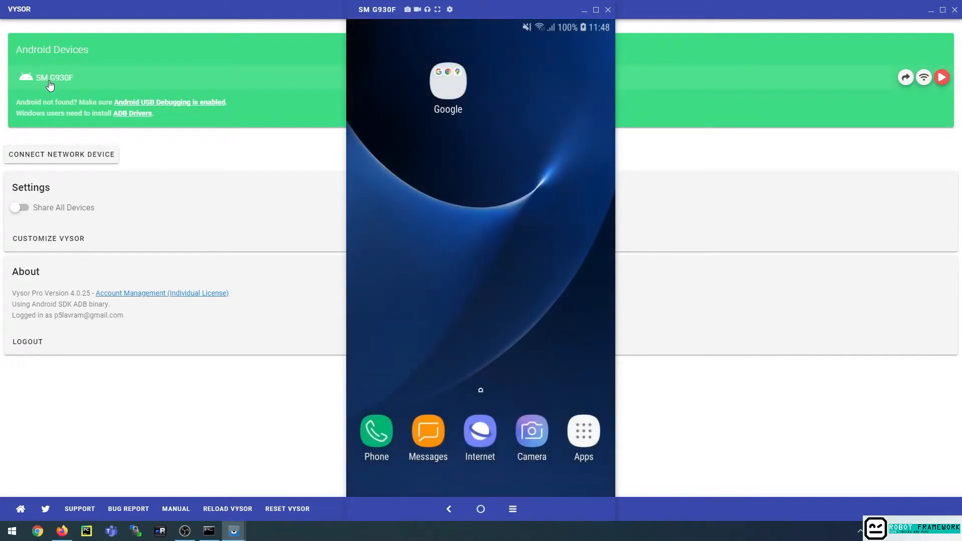
mouse_move(54, 78)
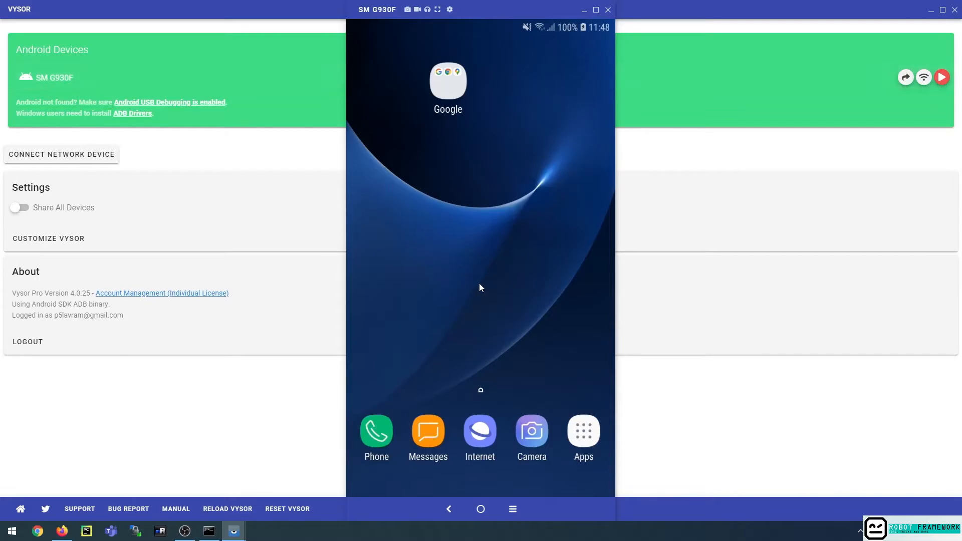
mouse_move(533, 292)
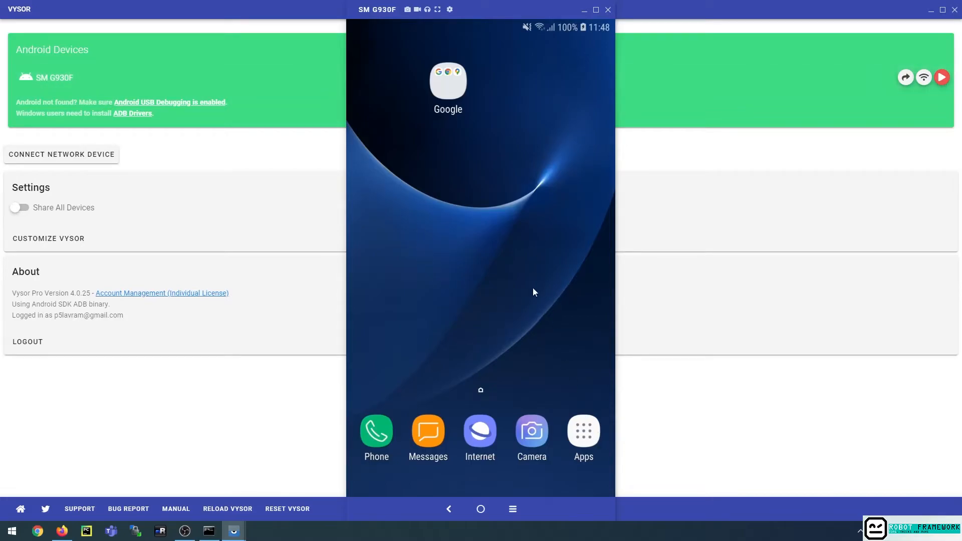
click(581, 430)
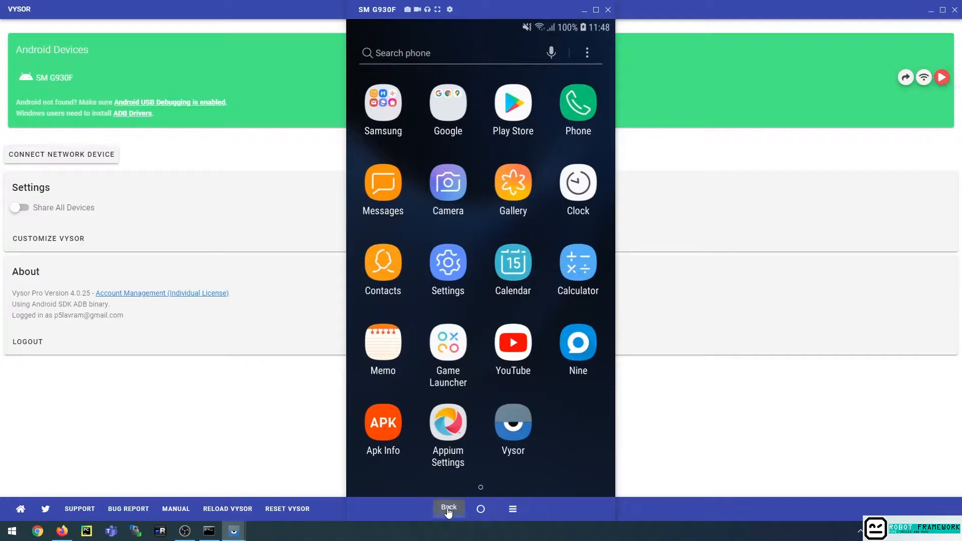
click(449, 508)
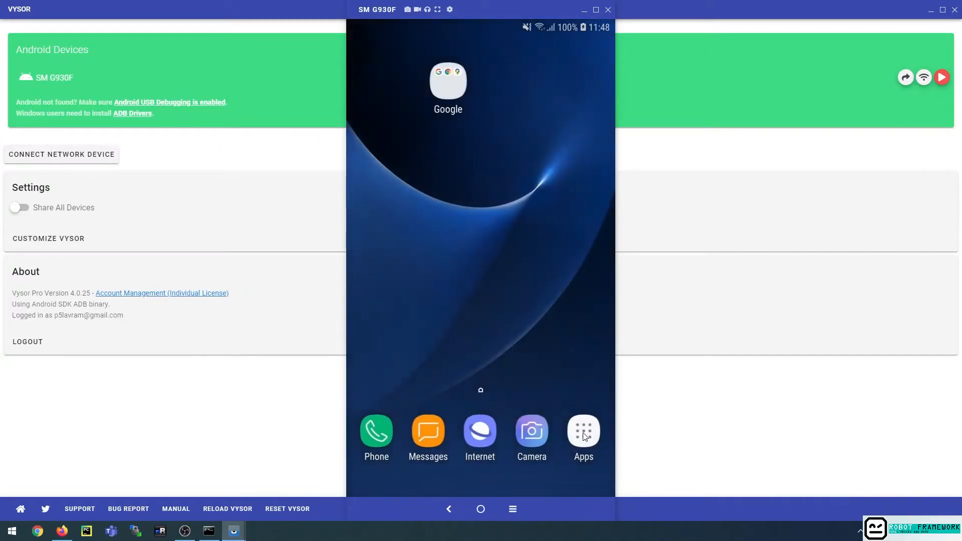
click(582, 430)
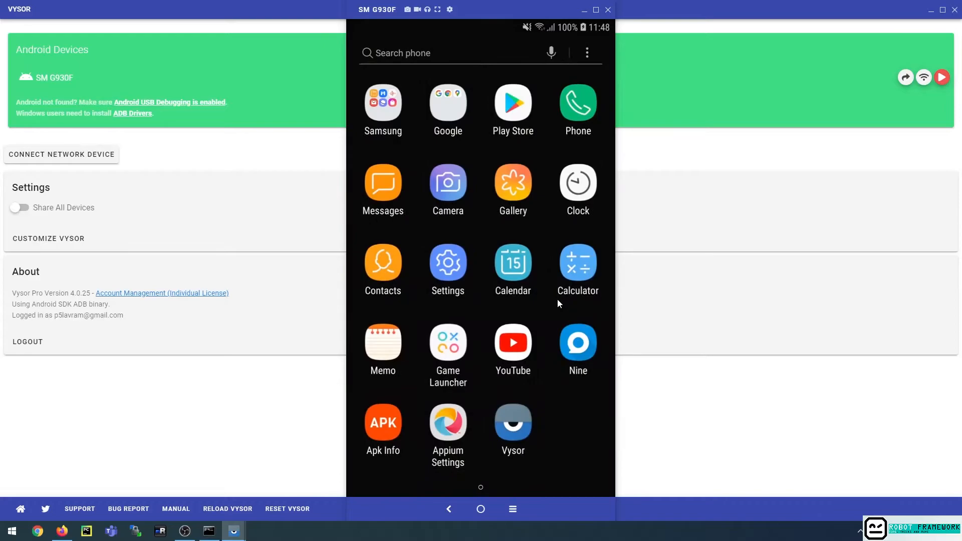
click(480, 509)
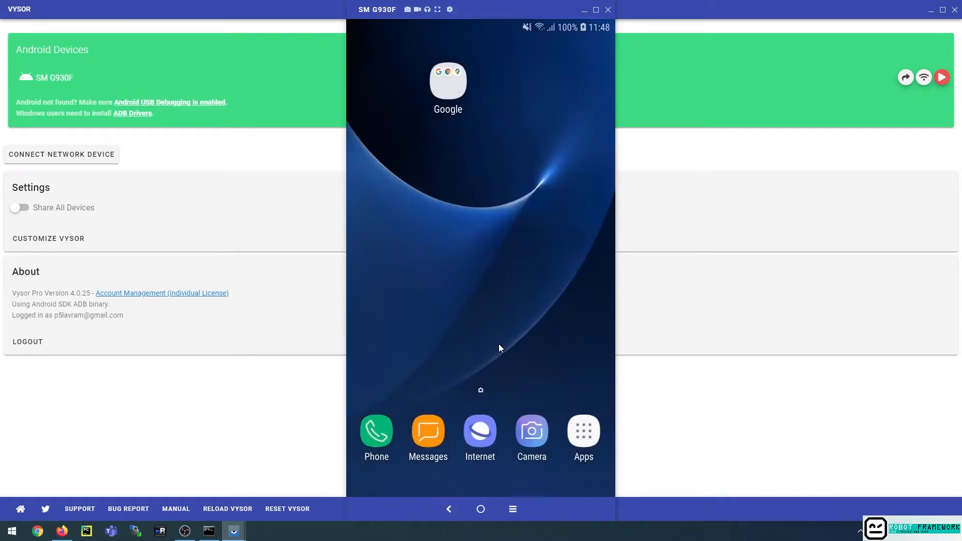
mouse_move(531, 214)
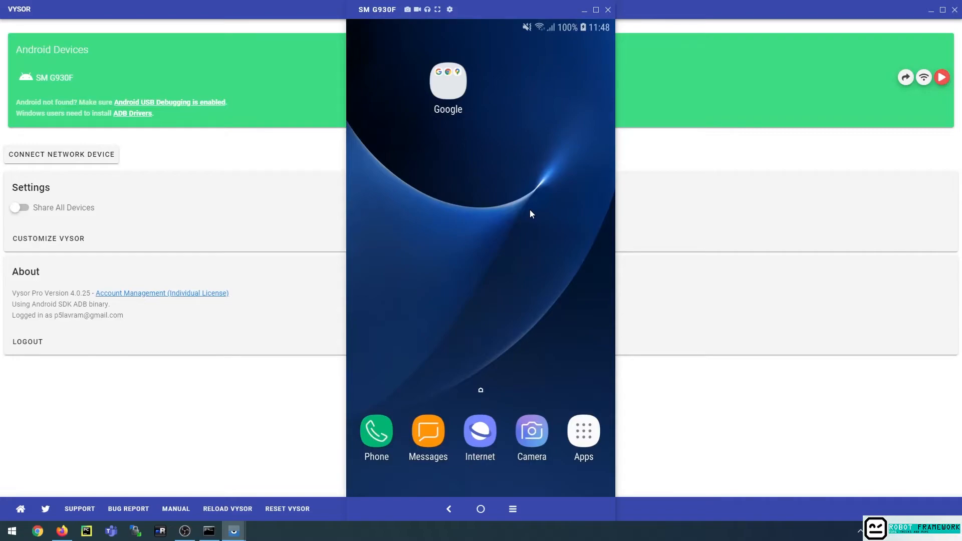
mouse_move(498, 123)
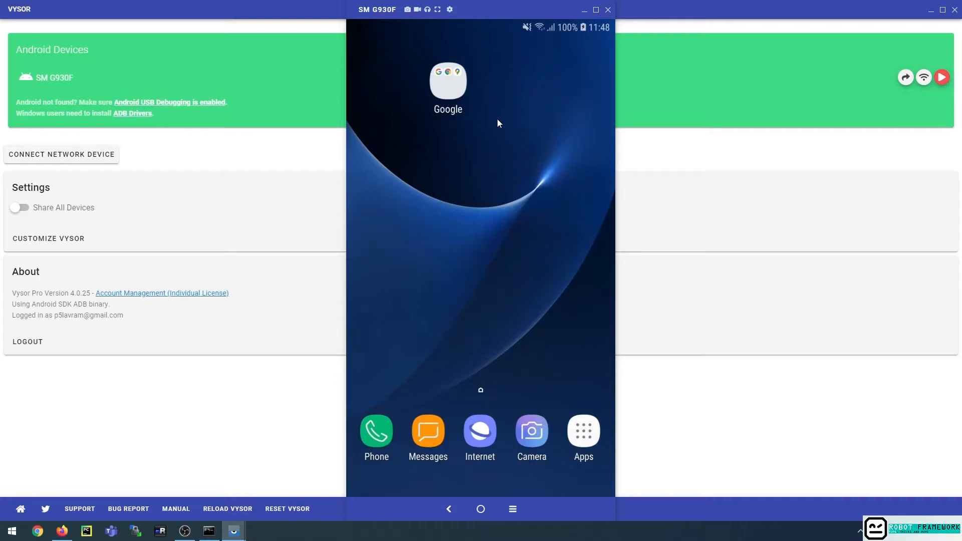
mouse_move(490, 35)
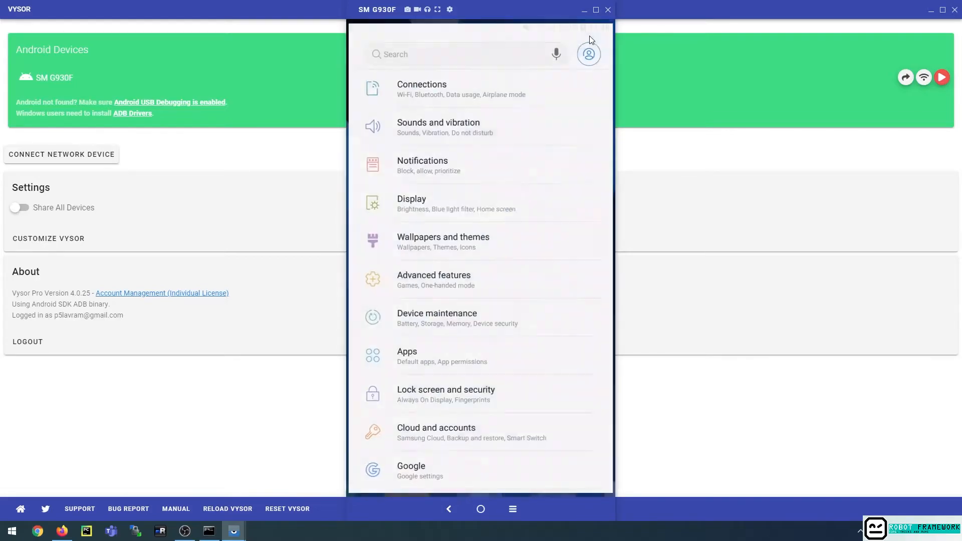
On the mirrored phone, go to Connections > Wi-Fi and show Za Stress 5G details with IP 192.168.1.31
click(422, 89)
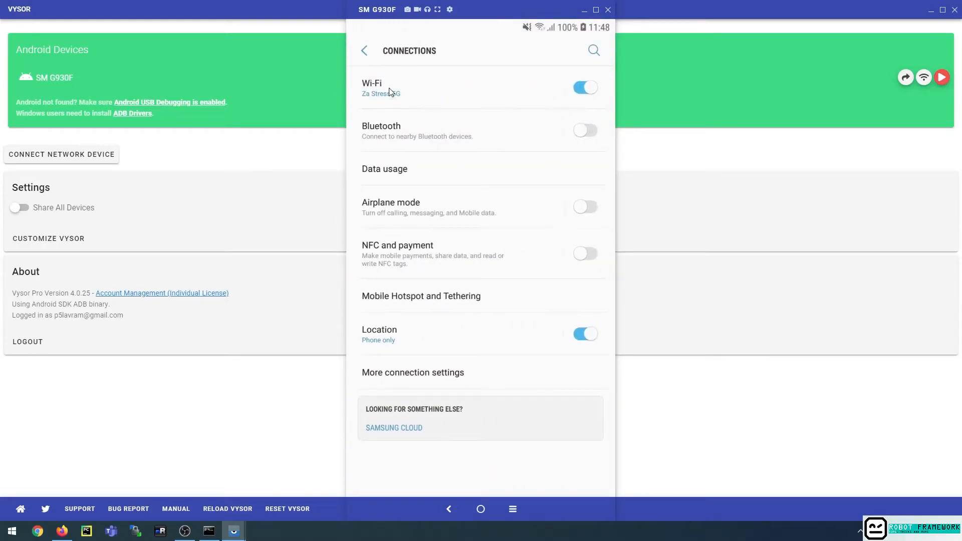
click(372, 88)
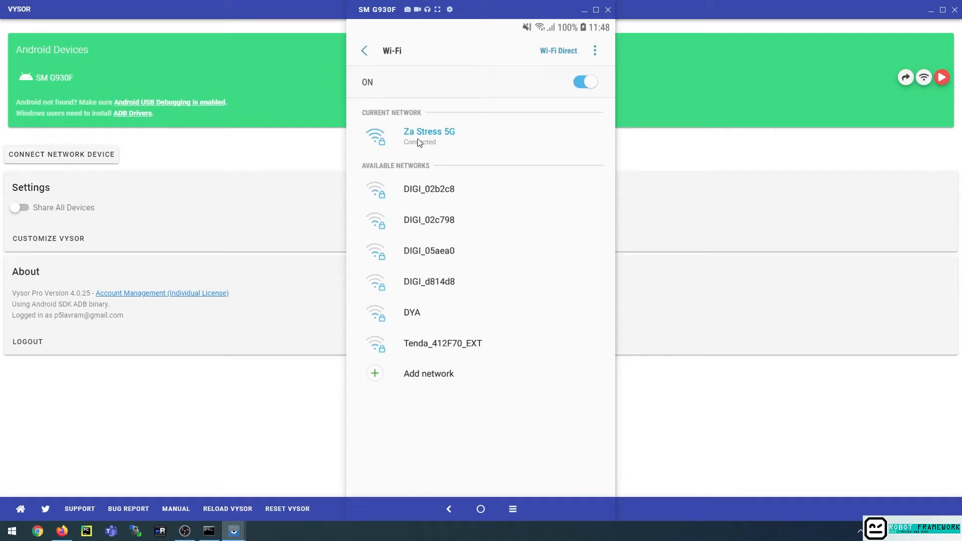
click(583, 81)
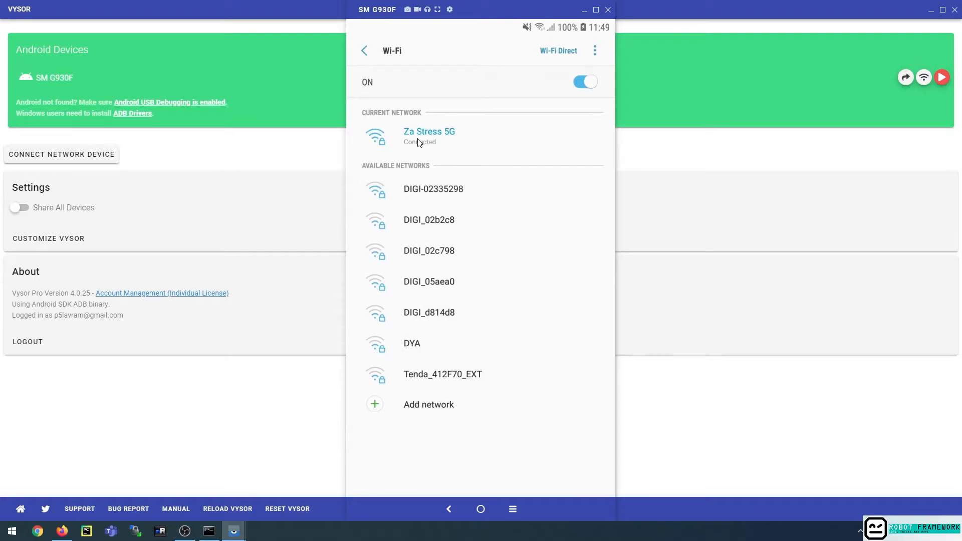
click(429, 137)
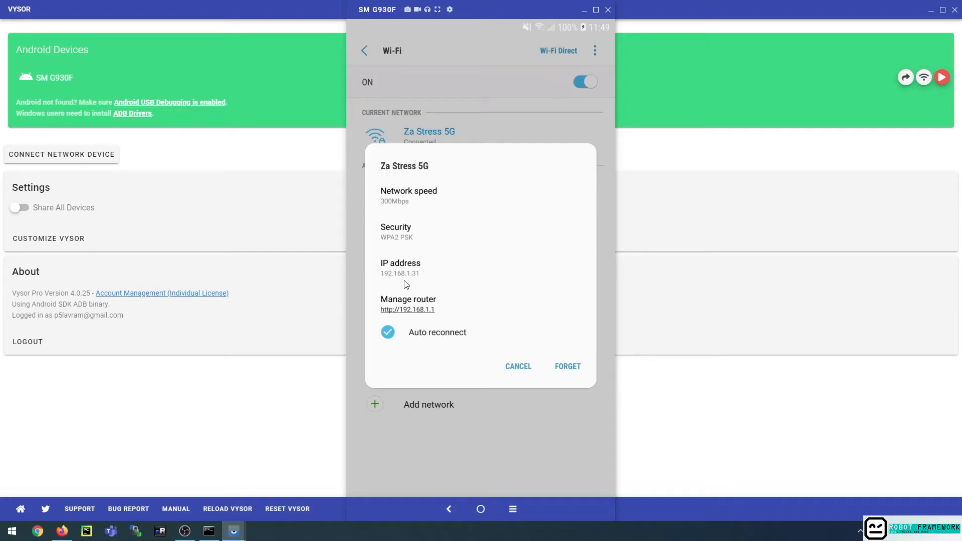
mouse_move(398, 280)
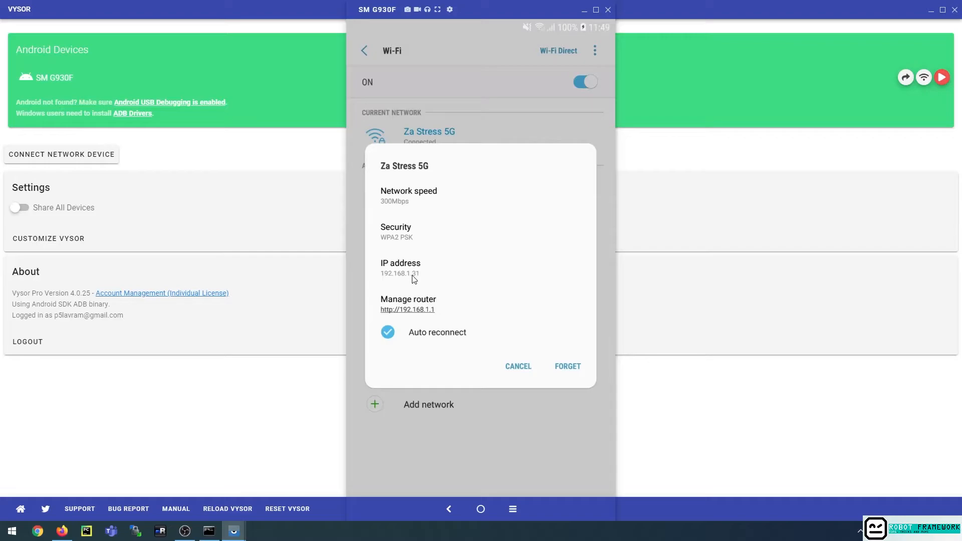
mouse_move(409, 274)
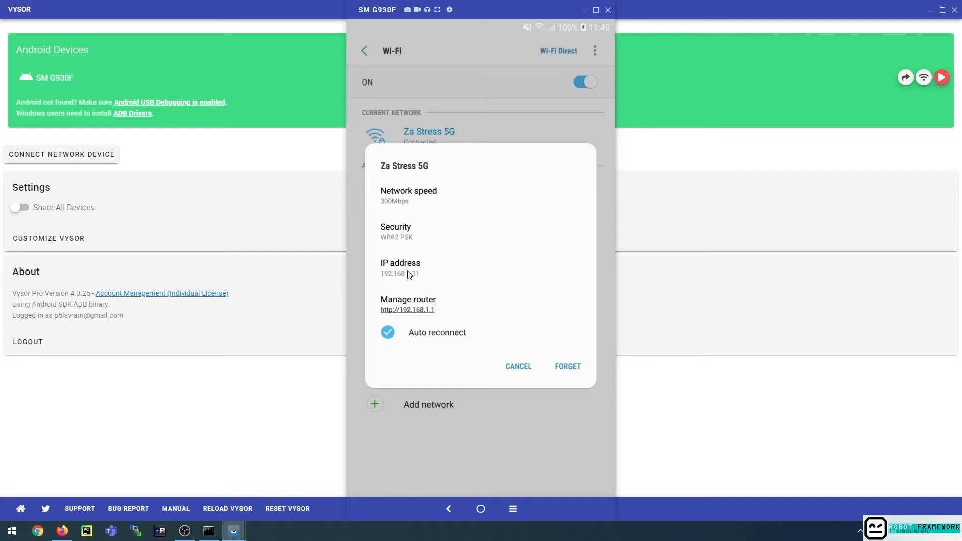
mouse_move(409, 283)
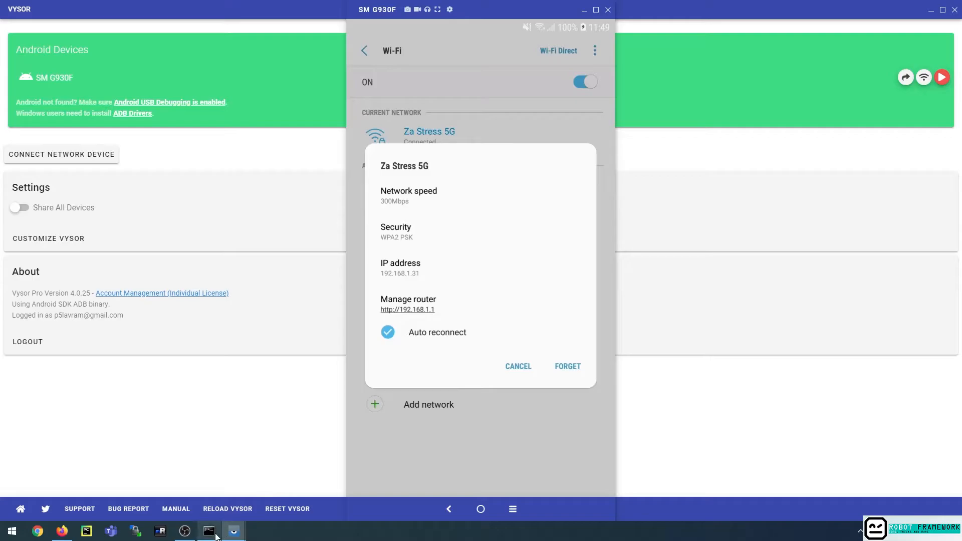
Run 'adb tcpip 5555' so the phone restarts ADB in TCP mode on port 5555
click(208, 531)
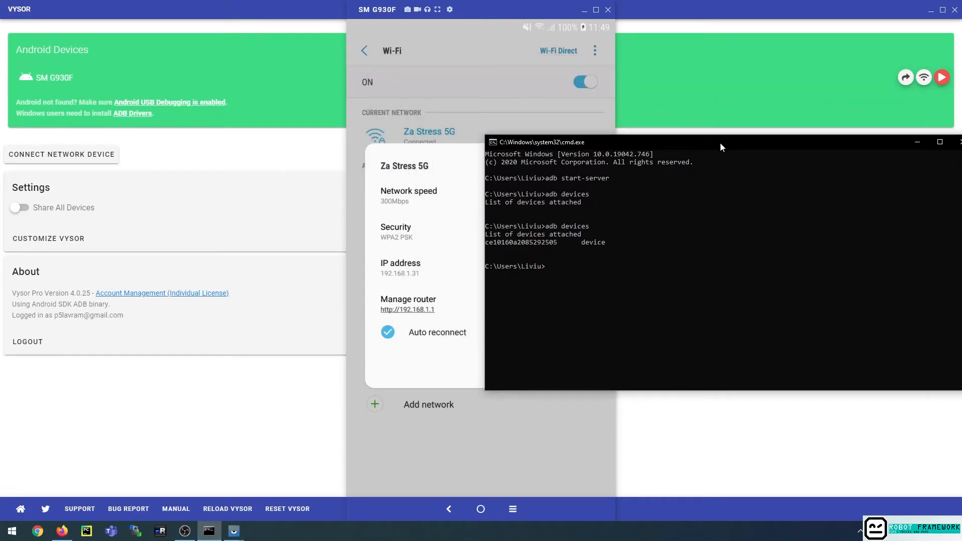
click(583, 81)
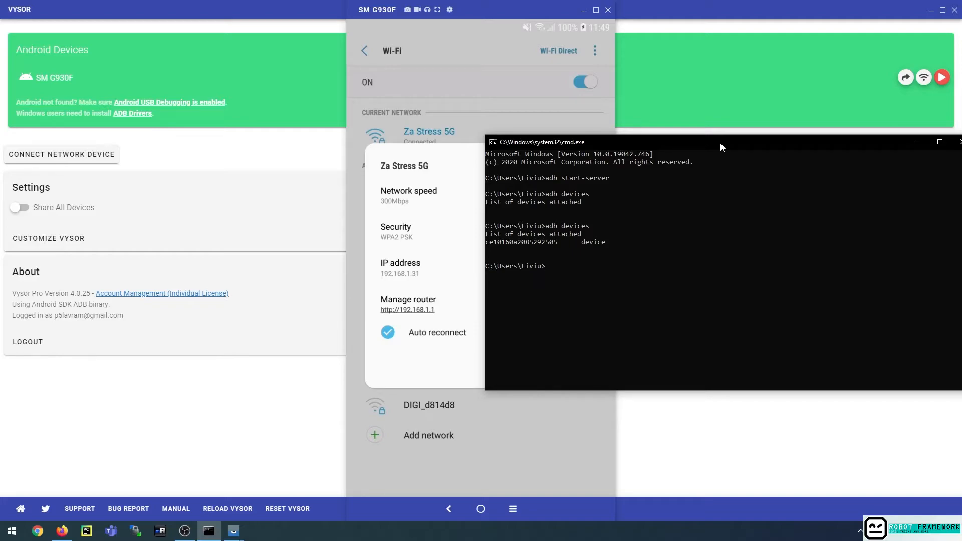
click(583, 81)
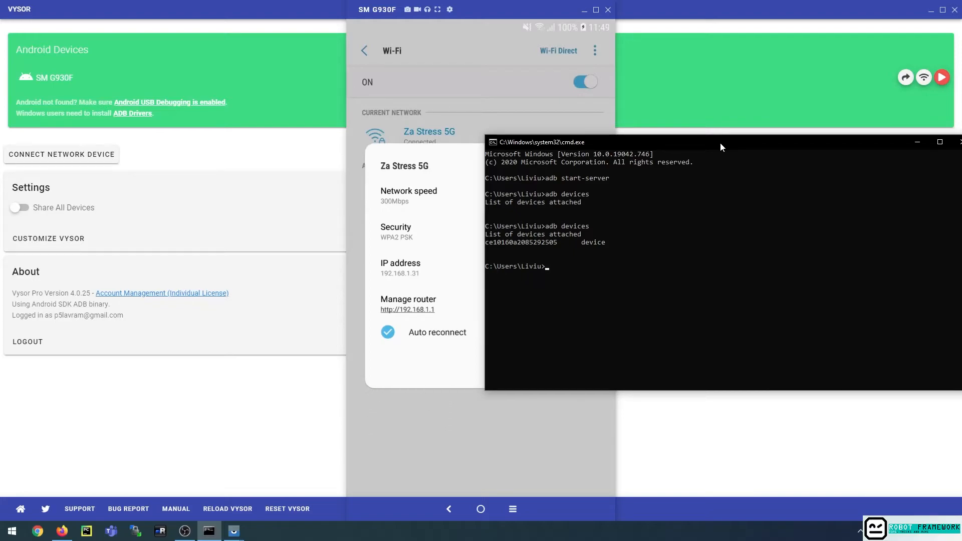
text(adb)
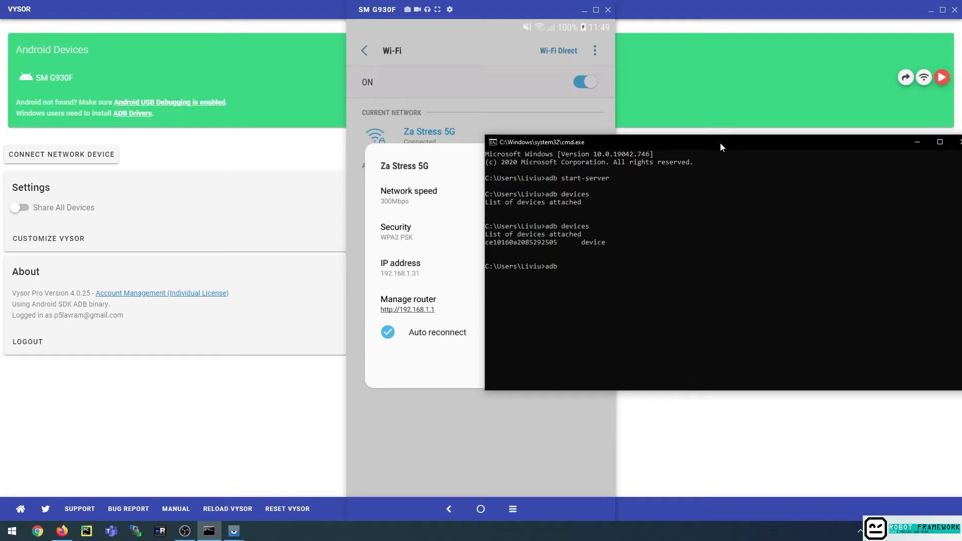
text(tcpip)
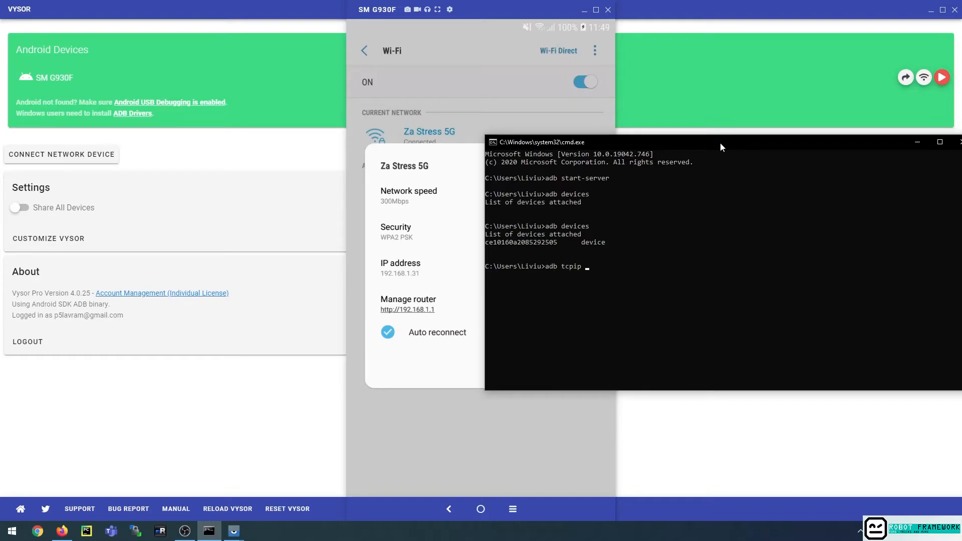
text(5555)
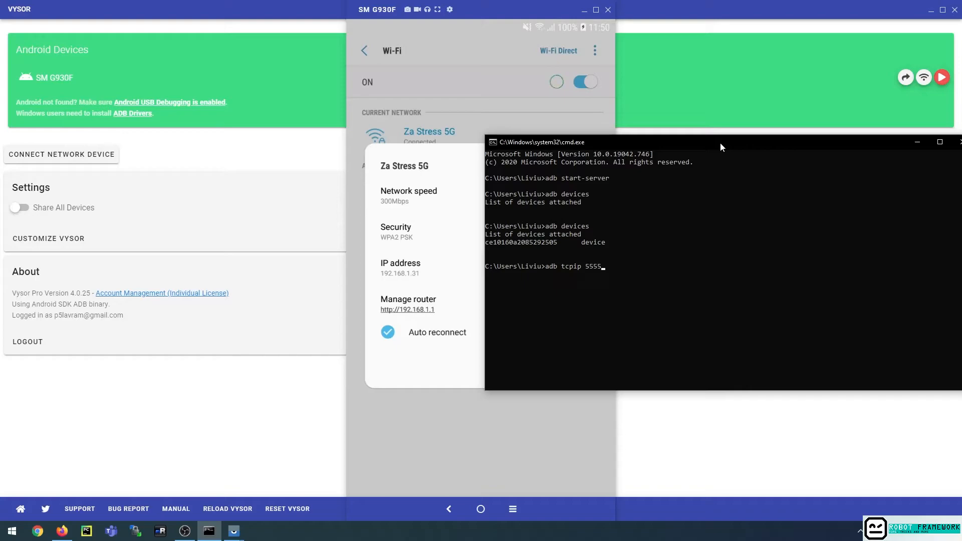
key(enter)
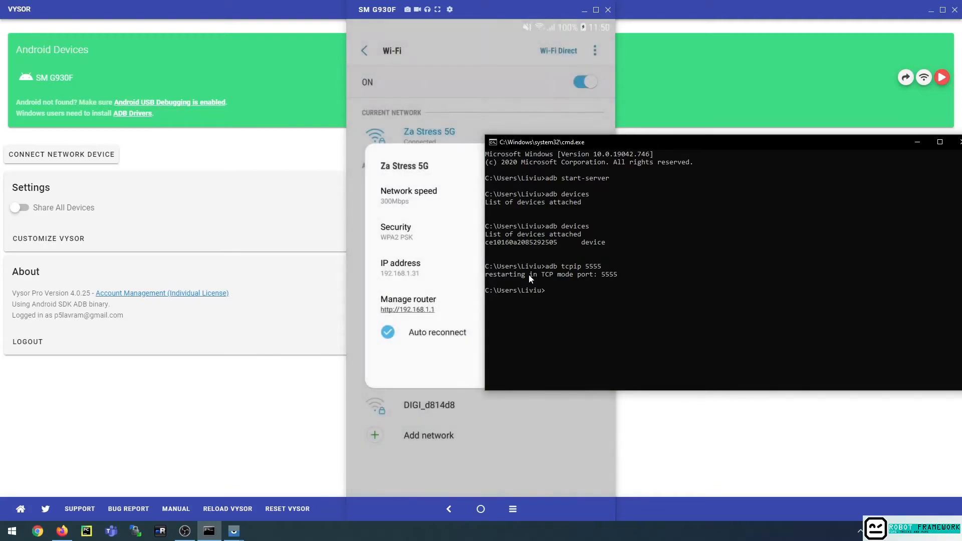
mouse_move(541, 280)
text(adb devices)
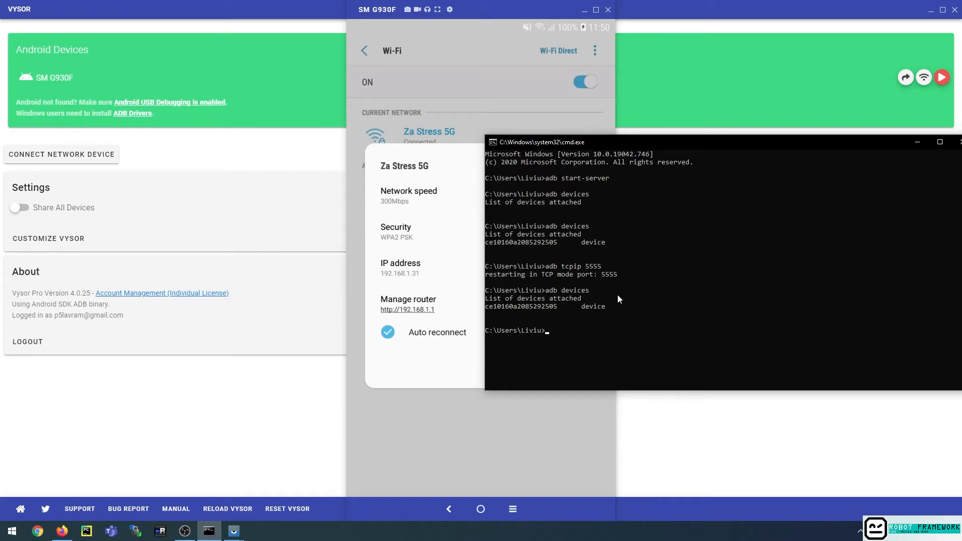
Run 'adb connect 192.168.1.31:5555', then 'adb devices' showing both USB and network entries
click(583, 82)
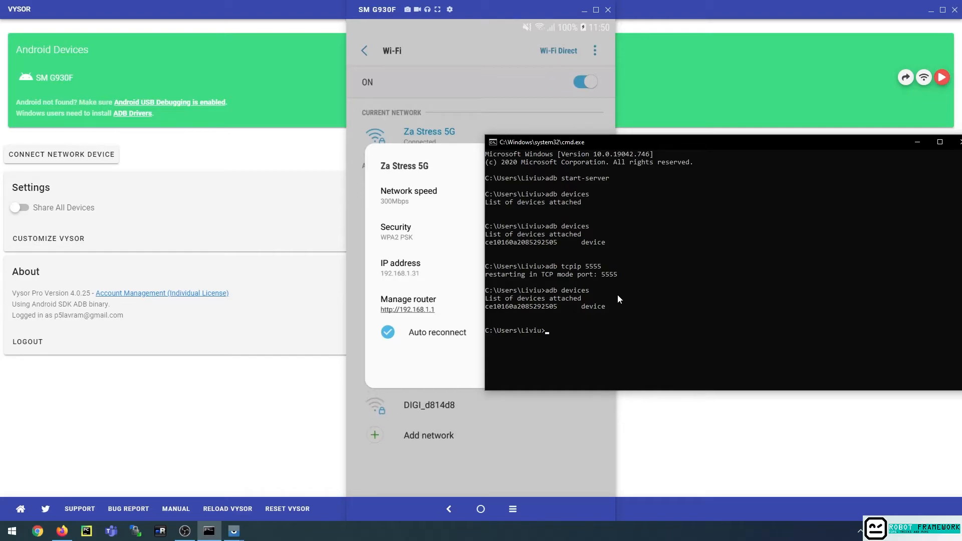
text(adb con)
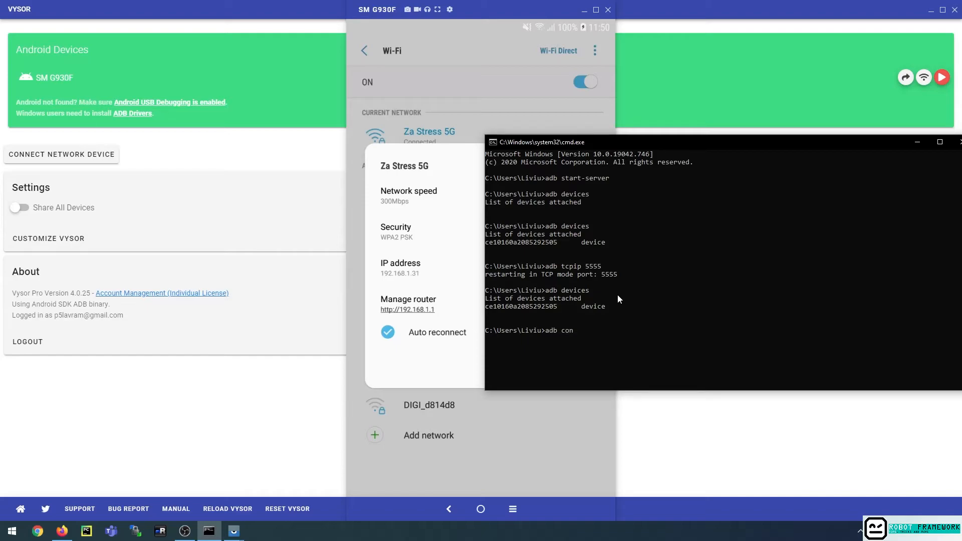
text(nect)
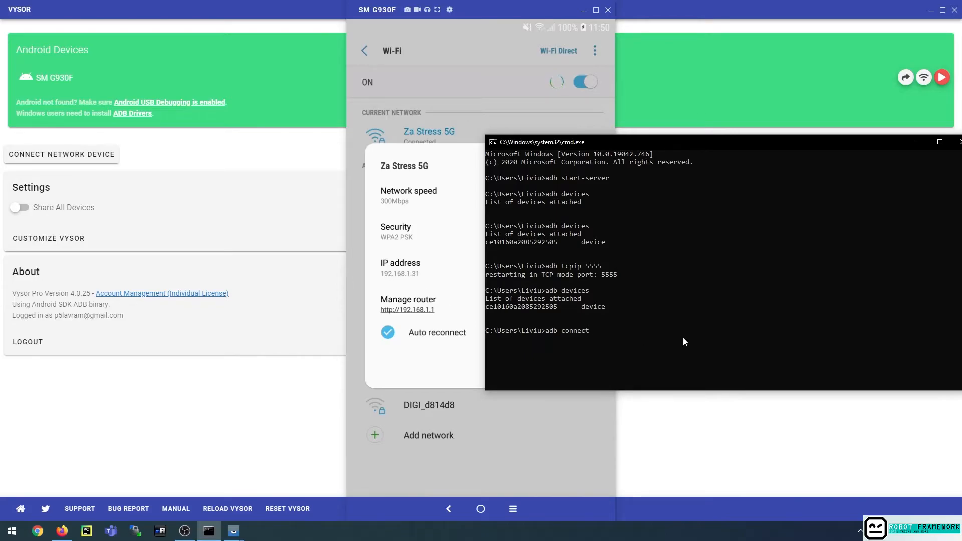
text(192.168.1.31:5555)
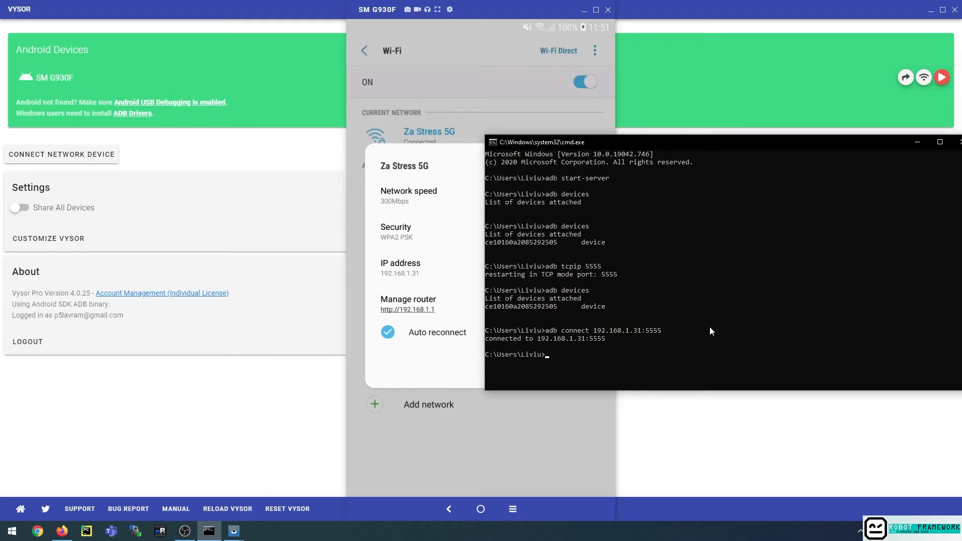
click(585, 81)
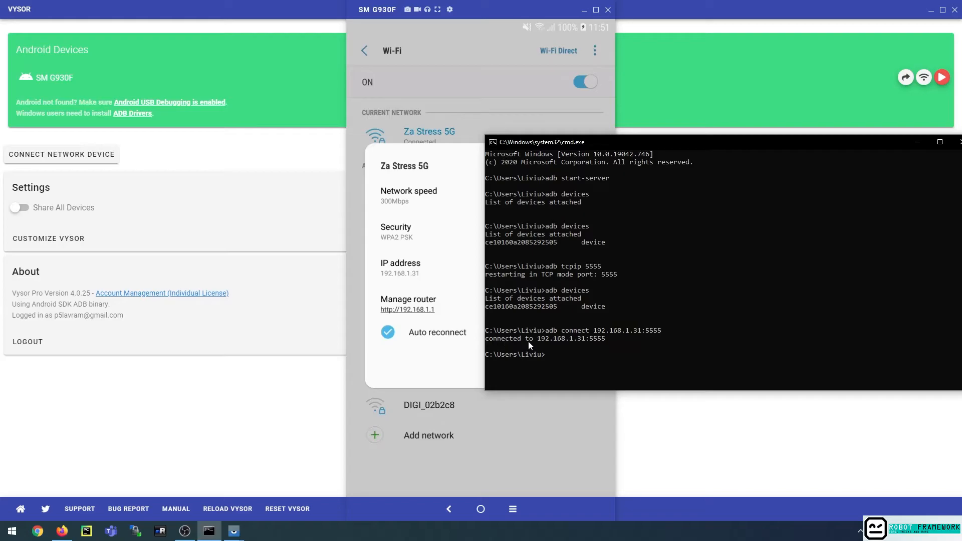
mouse_move(560, 344)
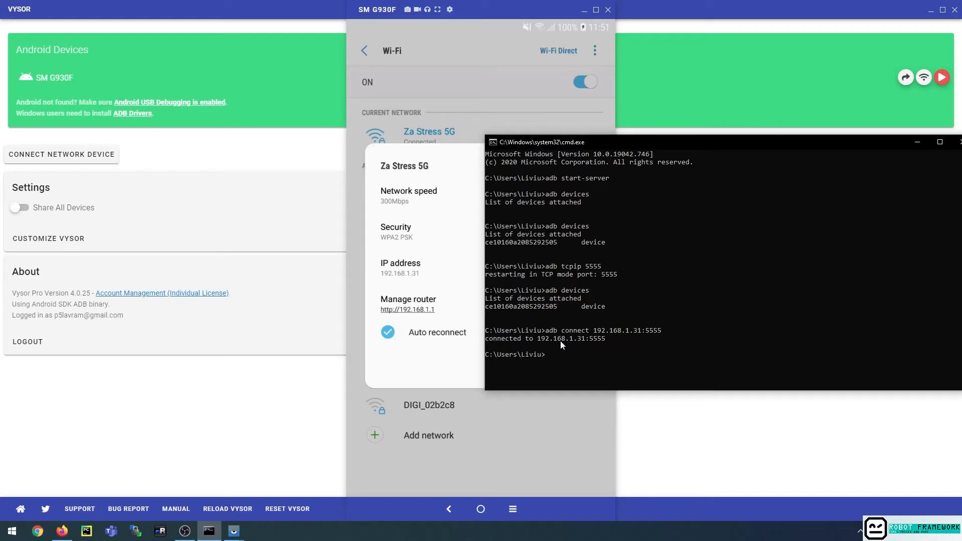
text(adb devices)
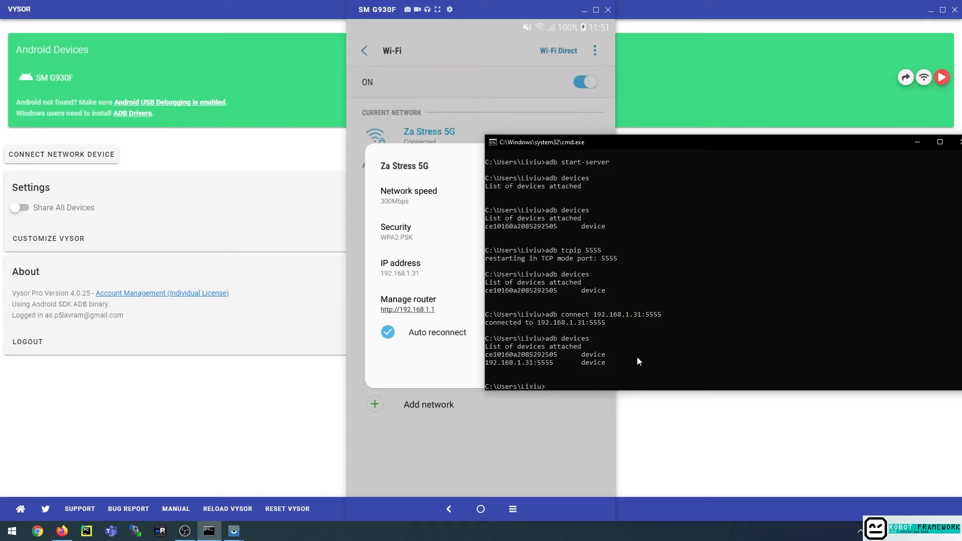
Select the IP address 192.168.1.31 in the adb devices output
click(584, 82)
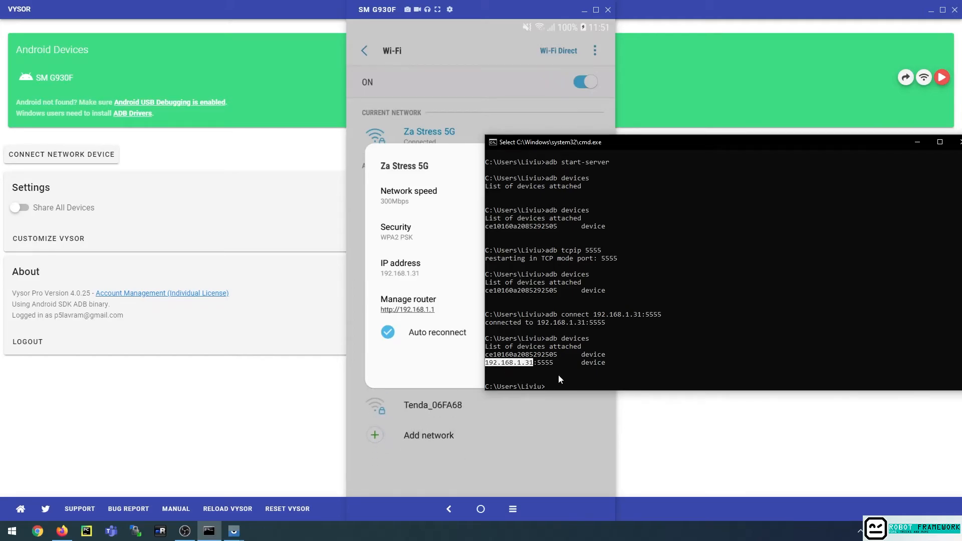
mouse_move(559, 382)
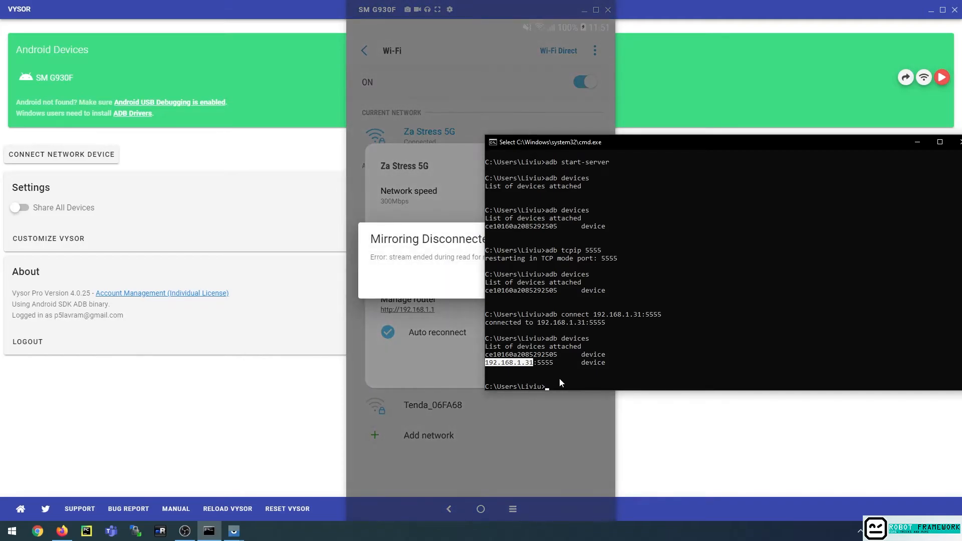
mouse_move(669, 190)
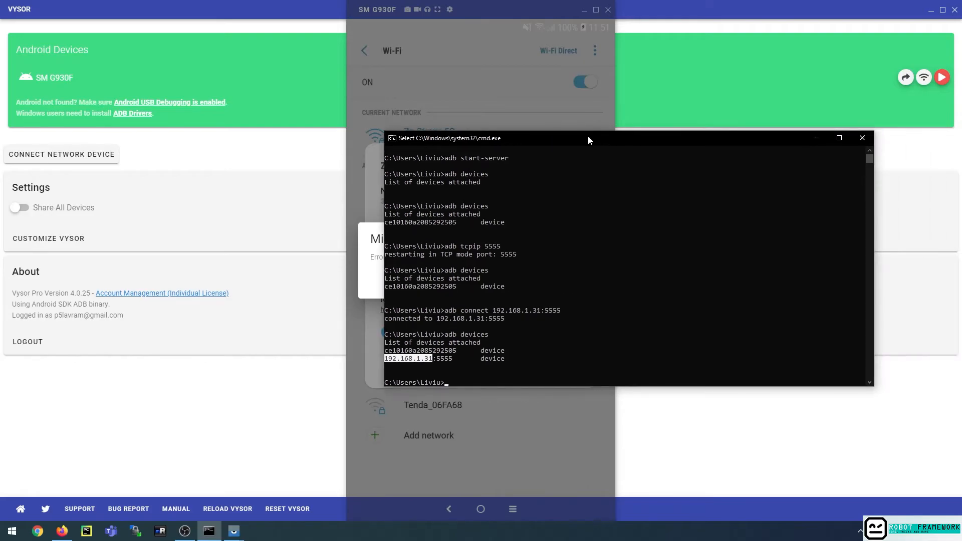
Run 'adb devices' again, confirming only 192.168.1.31:5555 remains attached
text(adb devices)
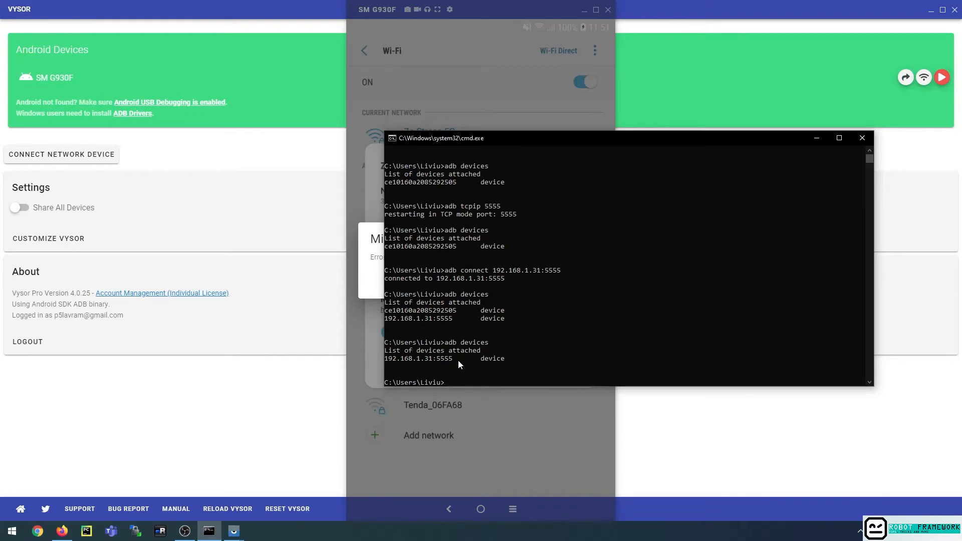
mouse_move(609, 9)
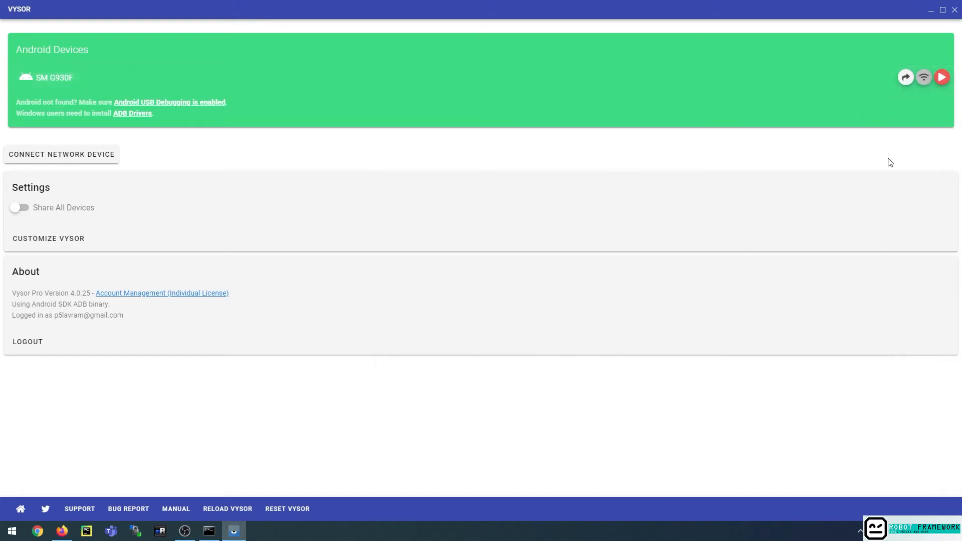
Mirror the SM G930F wirelessly and move between its home screen and app drawer
click(923, 77)
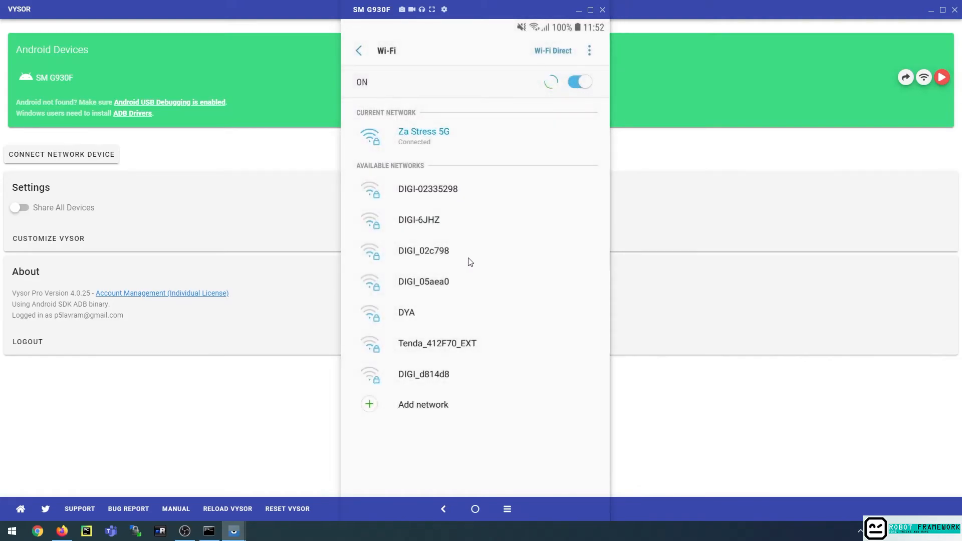
click(474, 510)
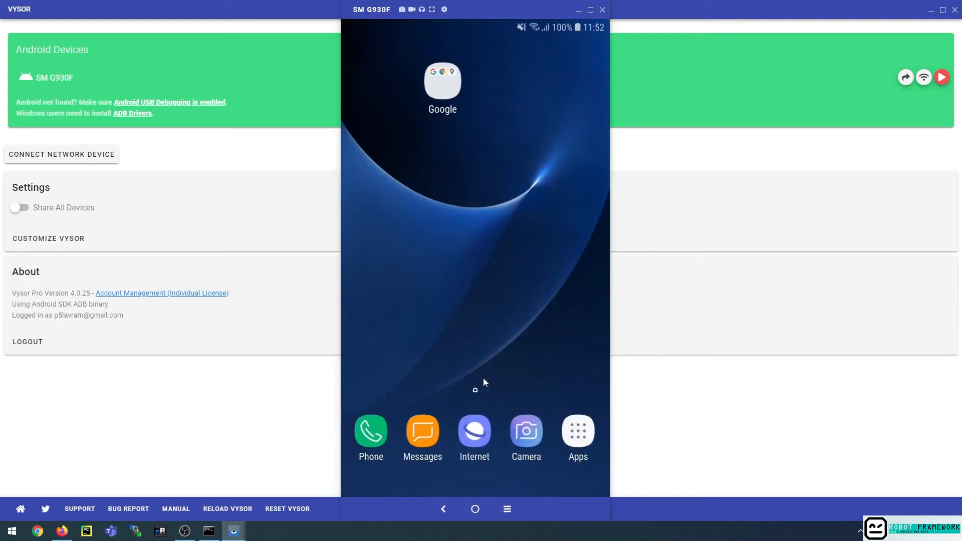
mouse_move(570, 436)
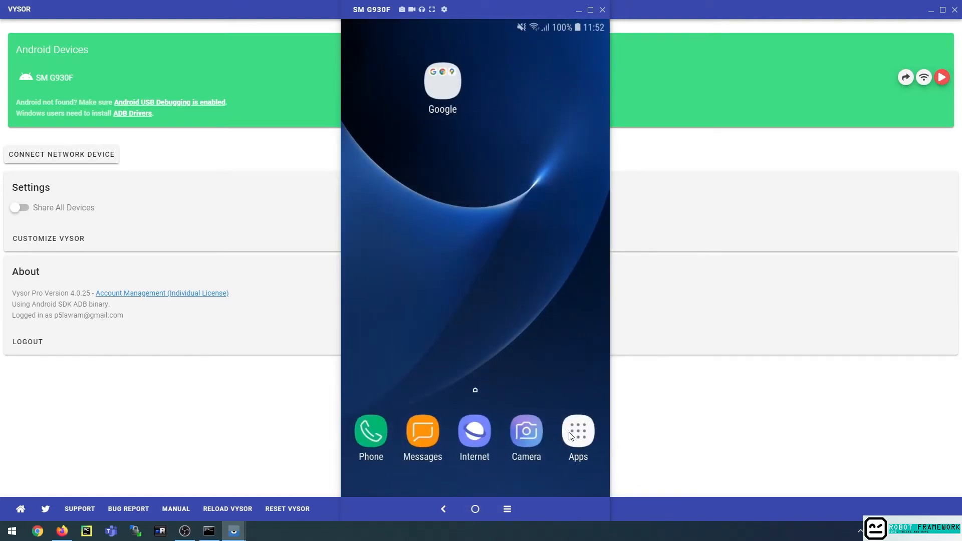
click(577, 430)
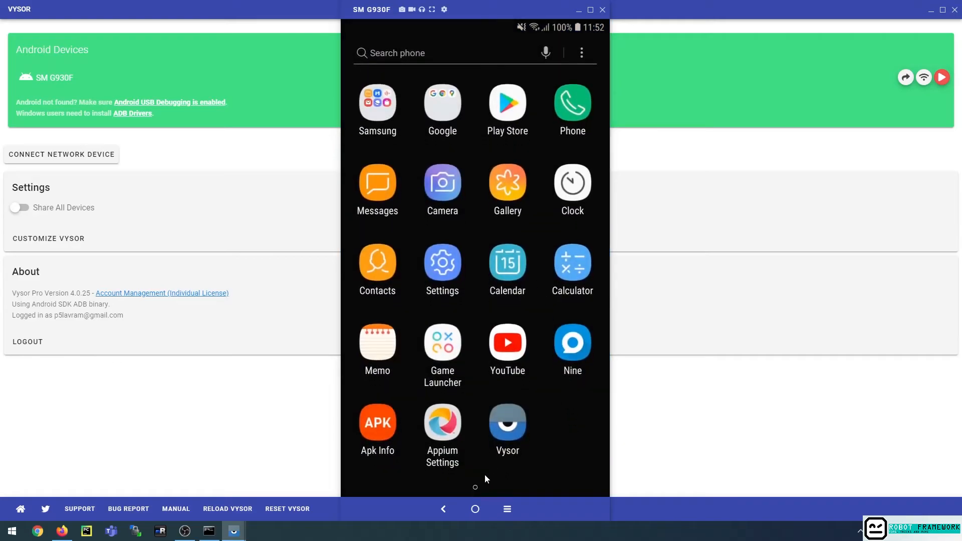
mouse_move(442, 509)
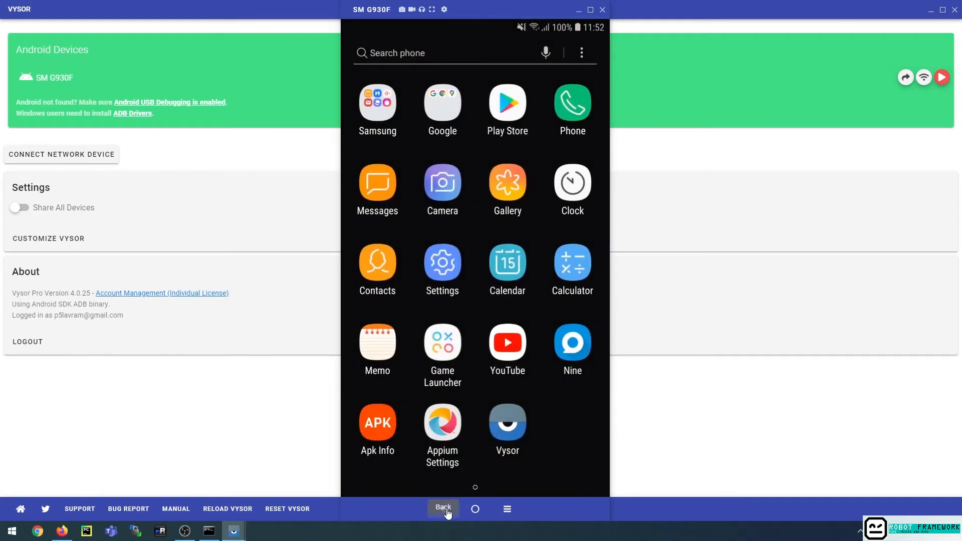
click(441, 507)
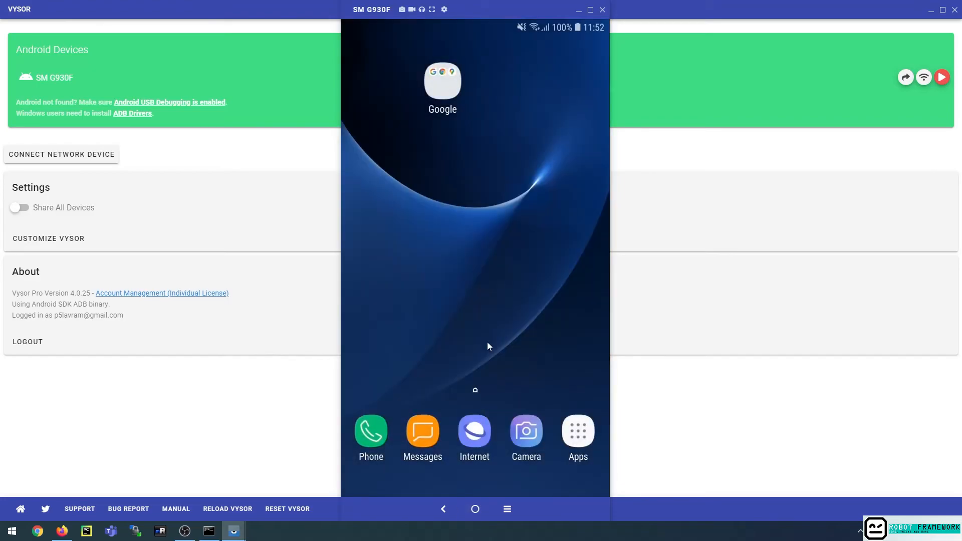
click(577, 429)
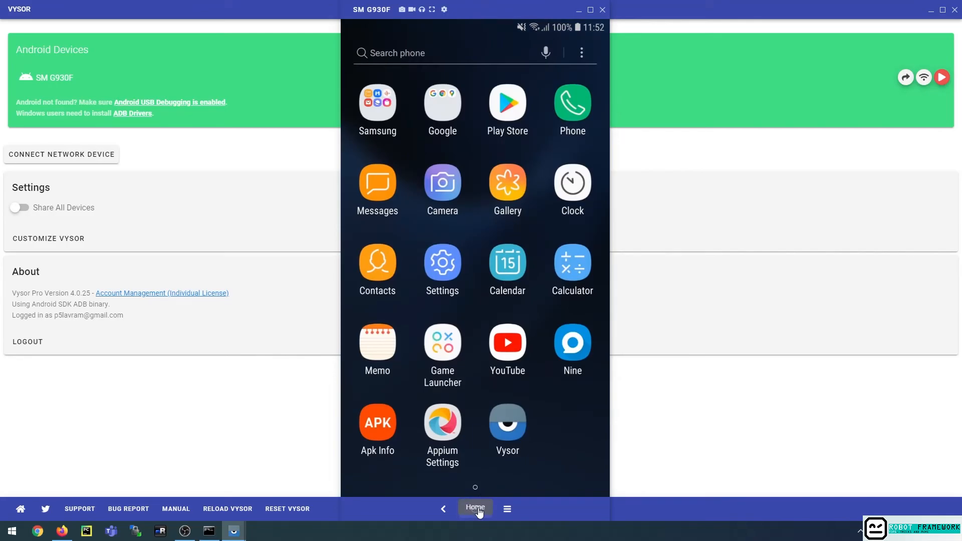
click(474, 508)
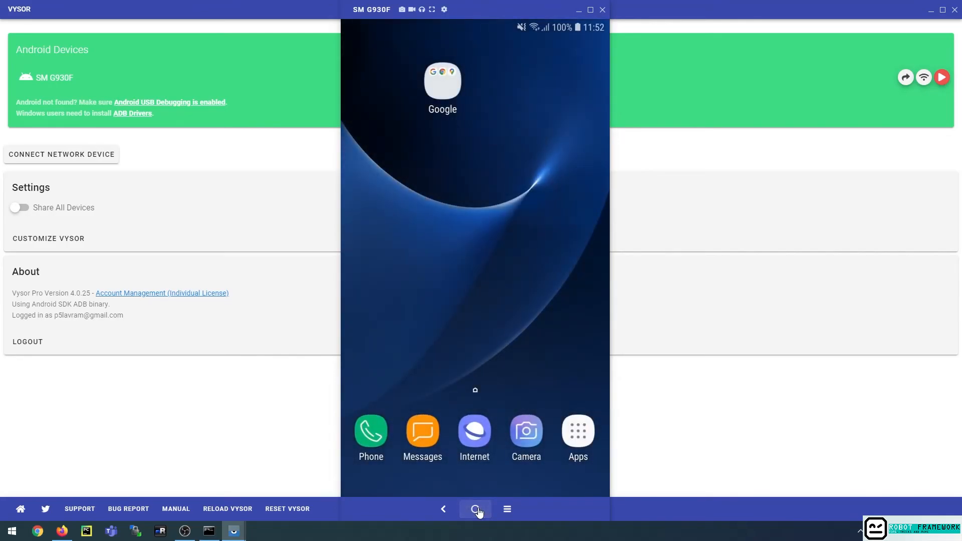